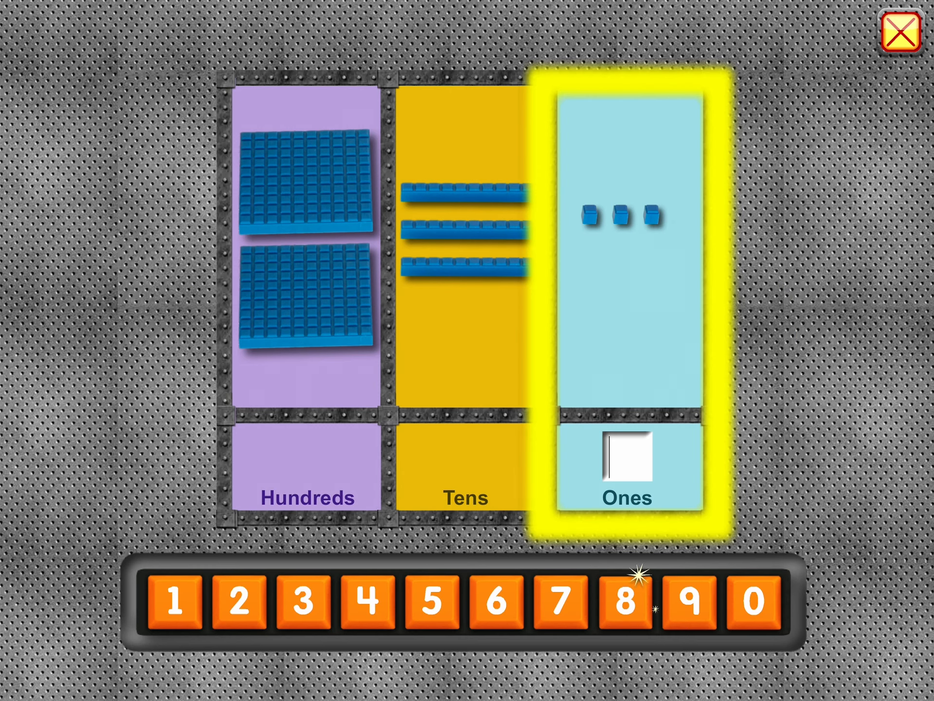
Enter 3 as the Ones digit to match the three unit cubes
click(304, 607)
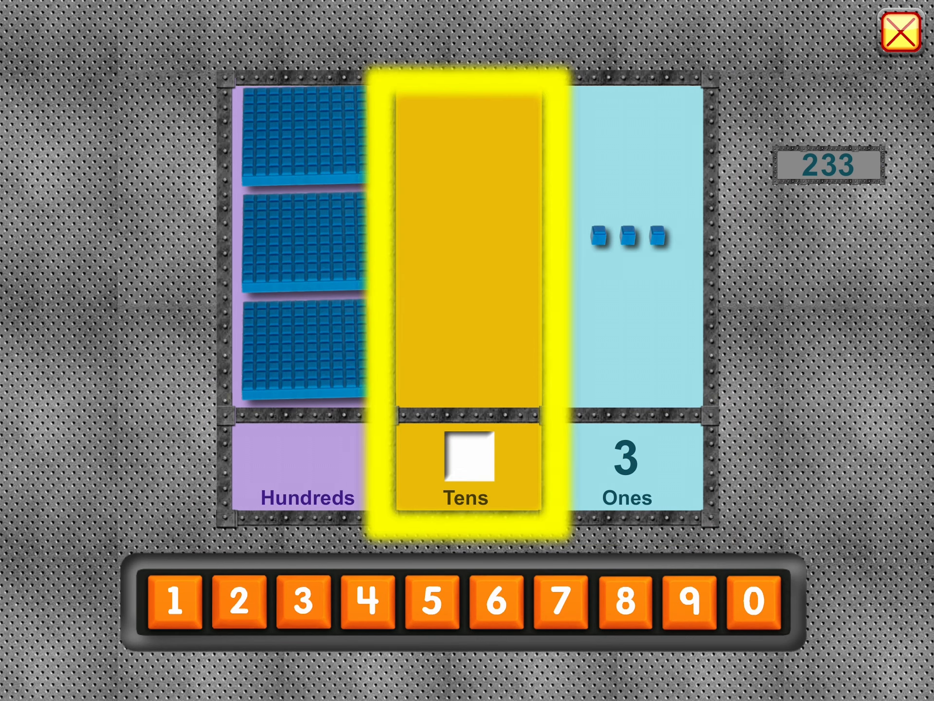
Enter 0 as the Tens digit since the tens column has no rods
click(753, 606)
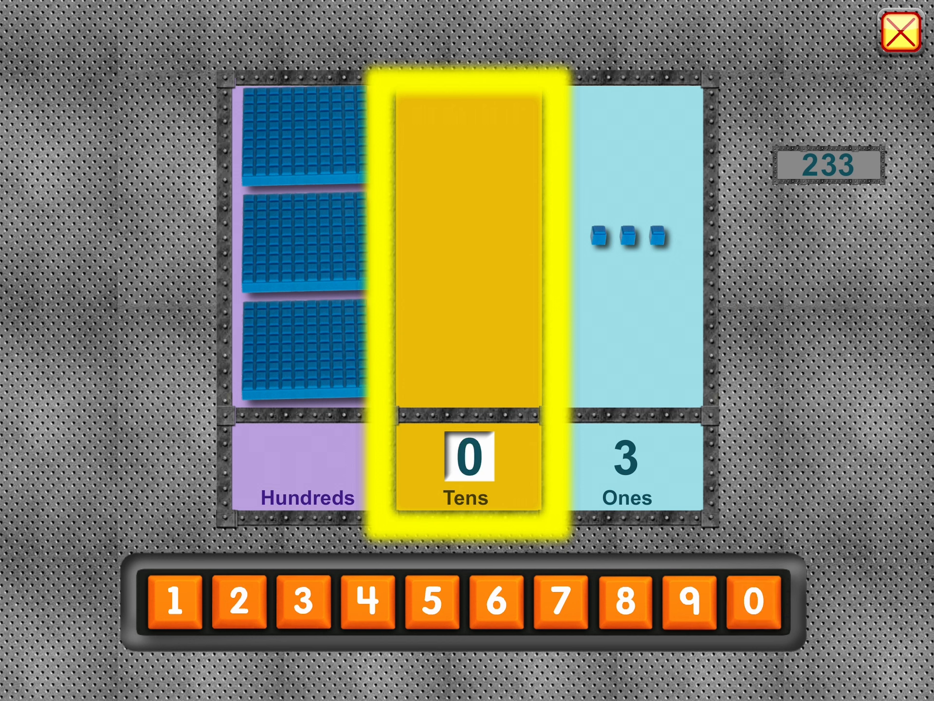